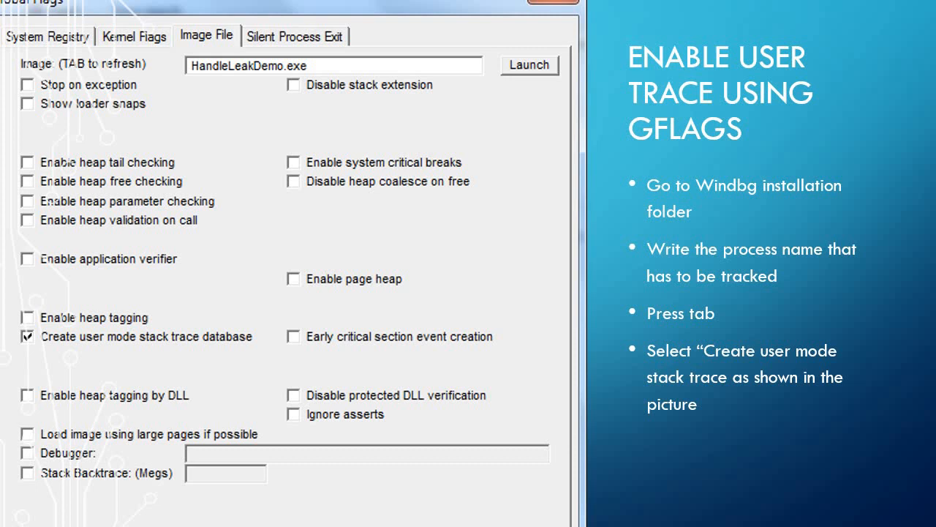
pyautogui.moveTo(855, 266)
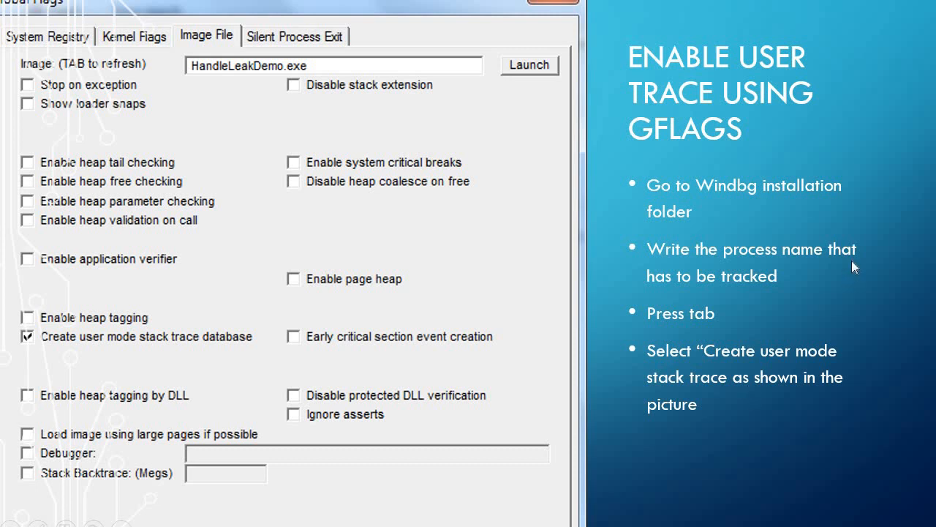
pyautogui.moveTo(735, 210)
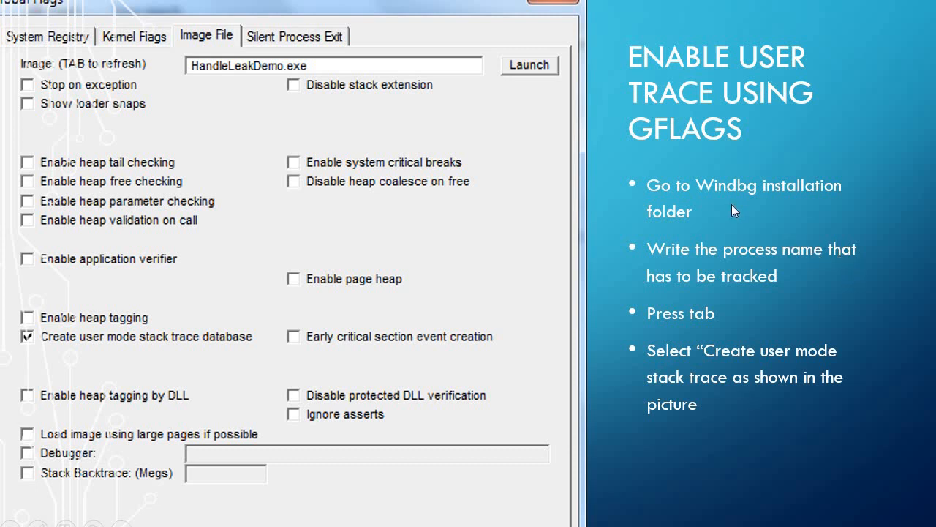
pyautogui.moveTo(695, 246)
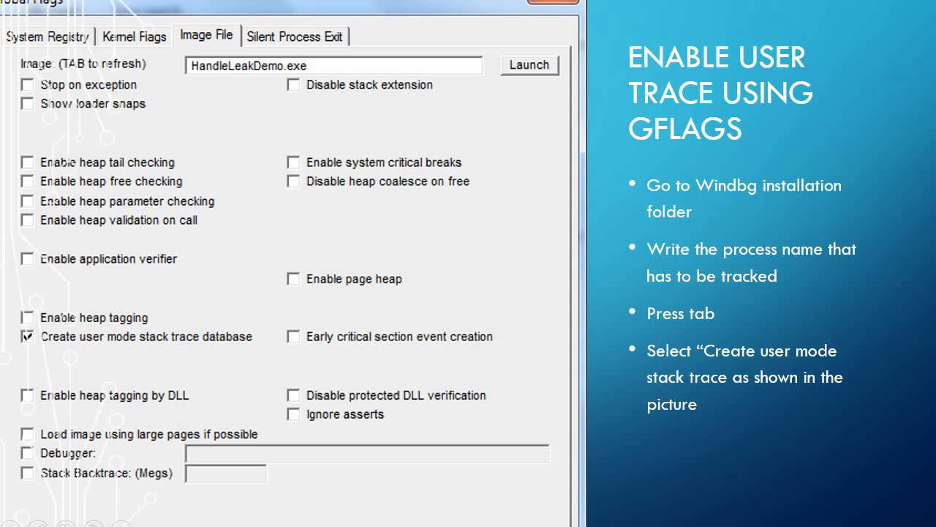
pyautogui.moveTo(50, 14)
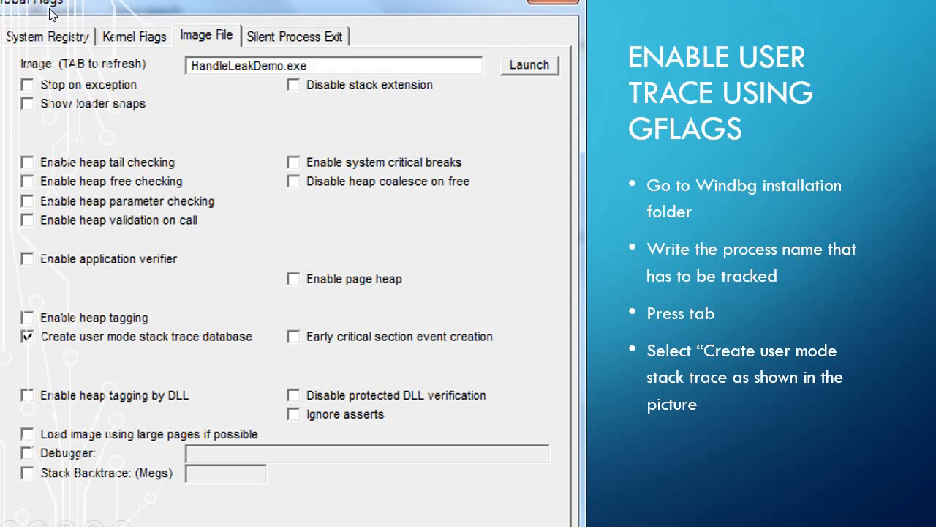
pyautogui.moveTo(374, 146)
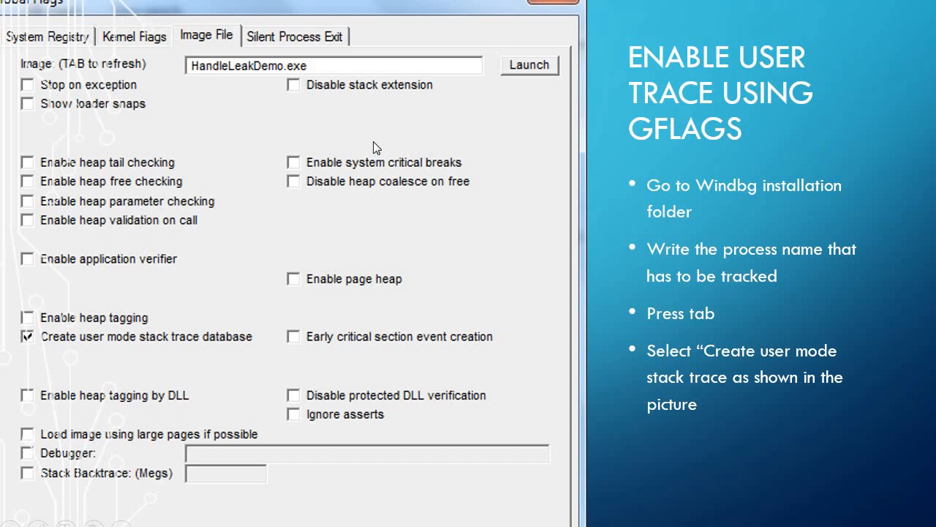
pyautogui.moveTo(428, 194)
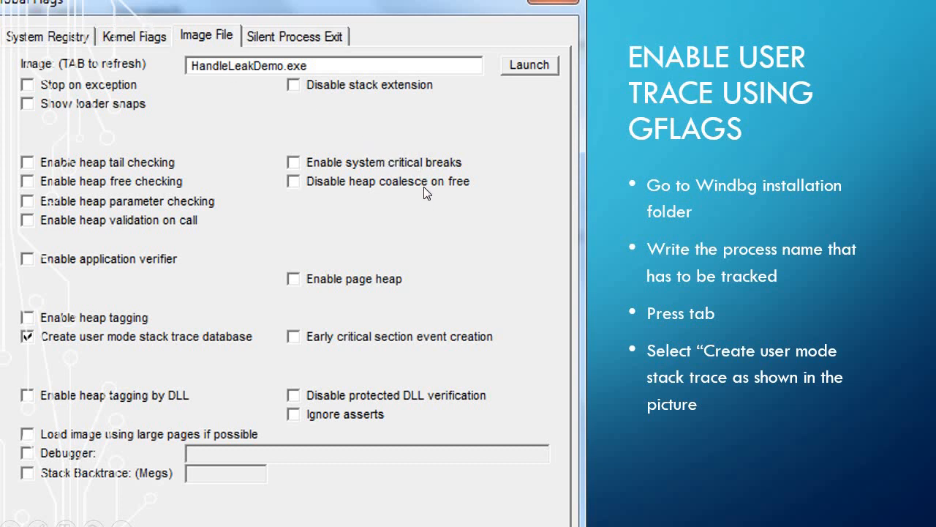
pyautogui.moveTo(475, 234)
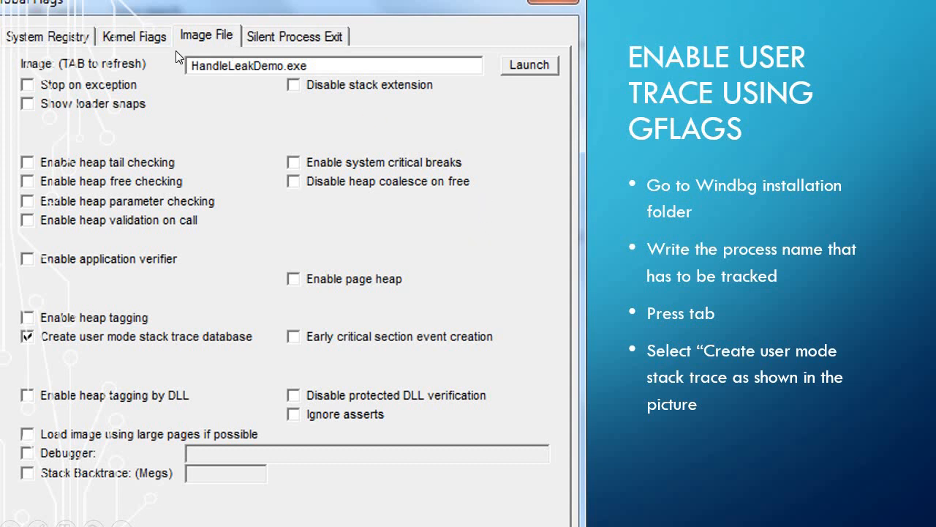
pyautogui.moveTo(284, 88)
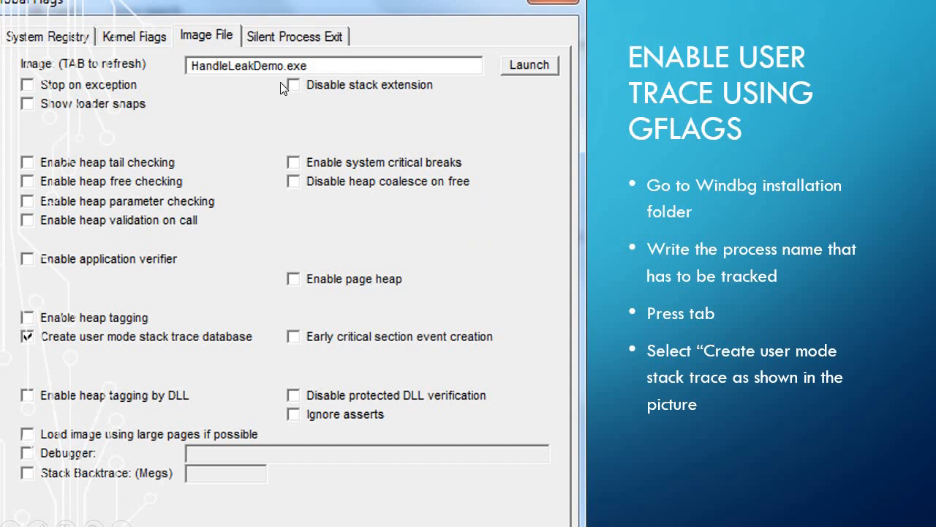
pyautogui.moveTo(271, 95)
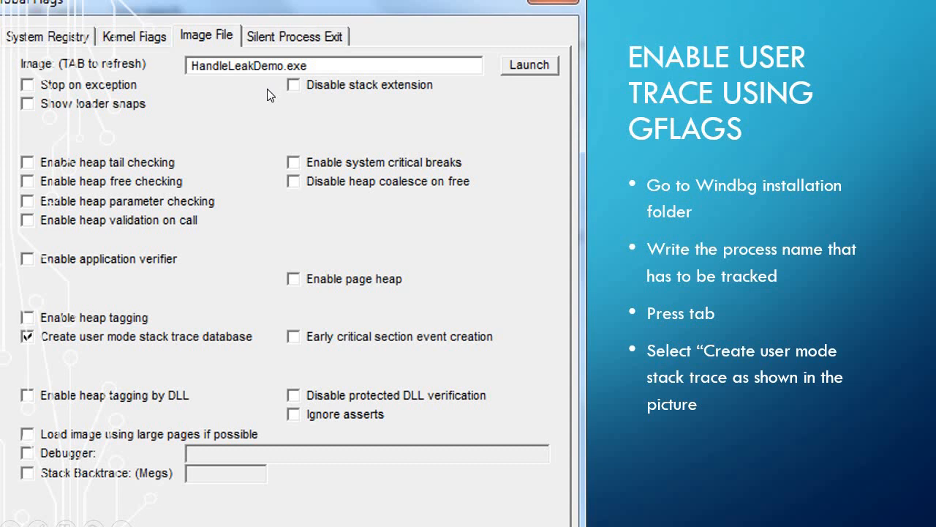
pyautogui.moveTo(275, 76)
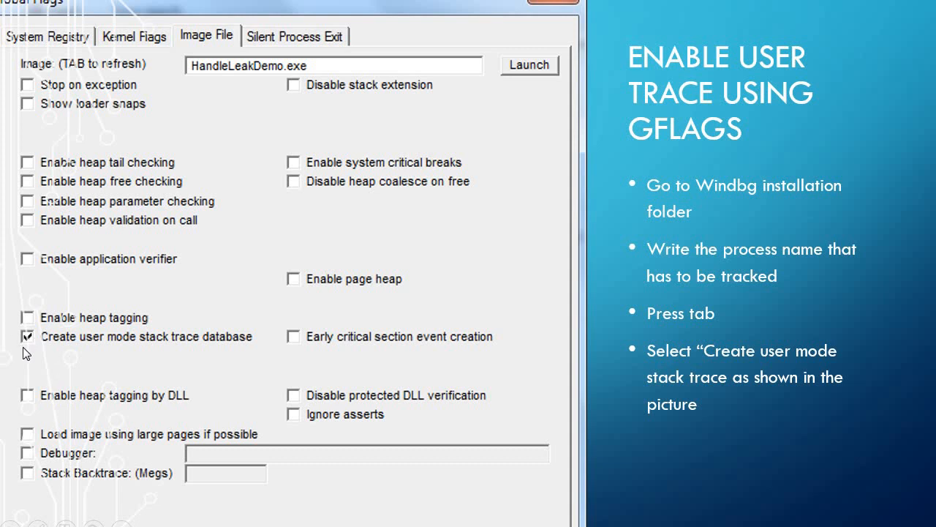
pyautogui.moveTo(148, 368)
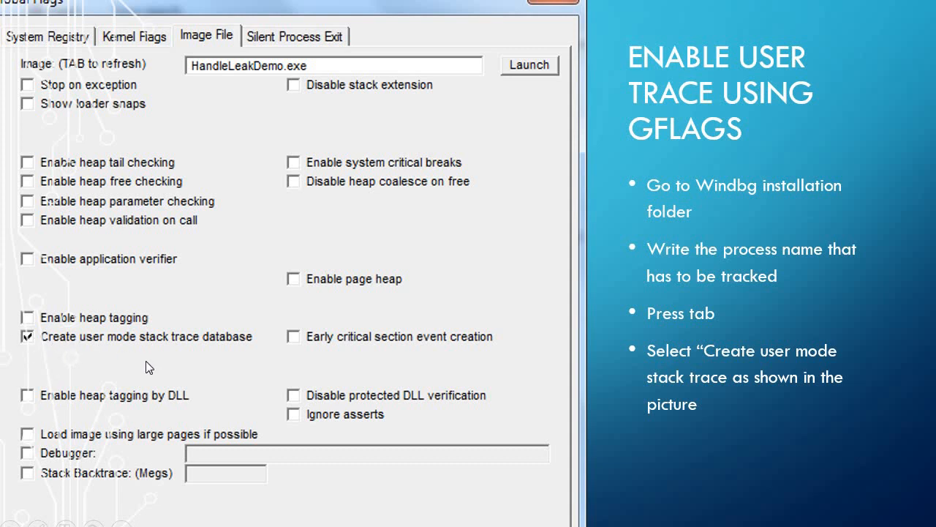
pyautogui.moveTo(235, 349)
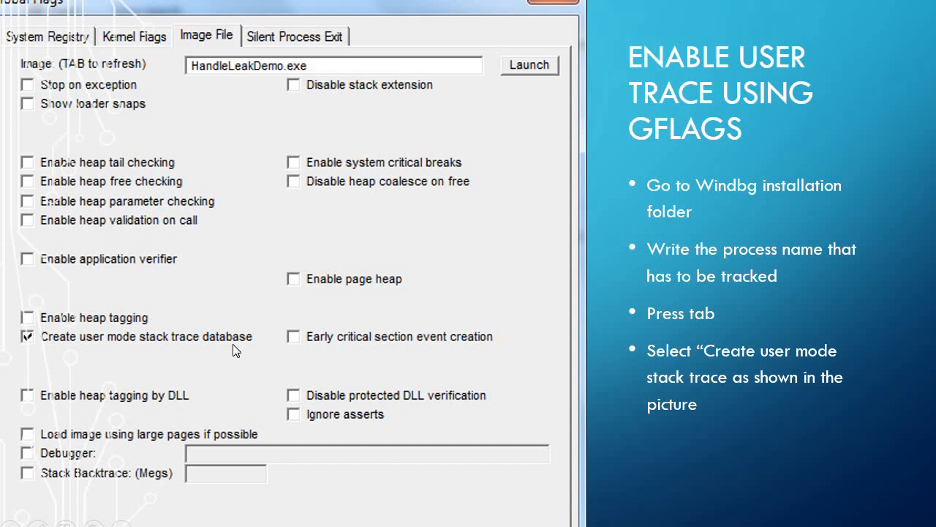
pyautogui.moveTo(504, 378)
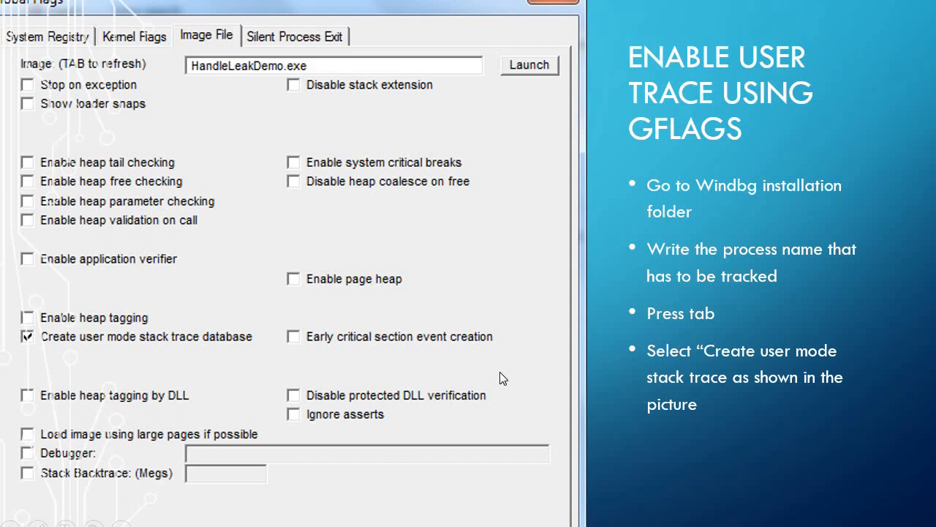
pyautogui.moveTo(519, 360)
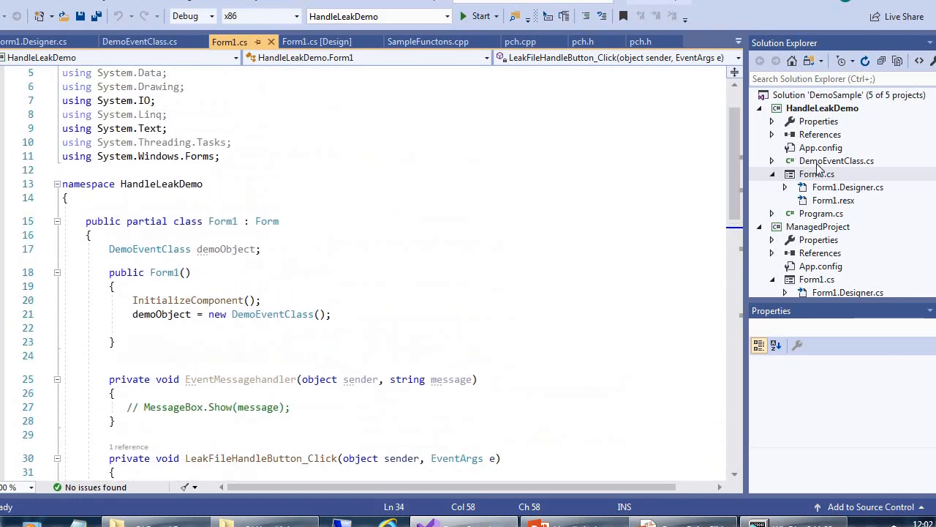
# Step: Show Form1's two leak buttons in the designer, then the file-handle and registry-key leak handler code
pyautogui.click(816, 173)
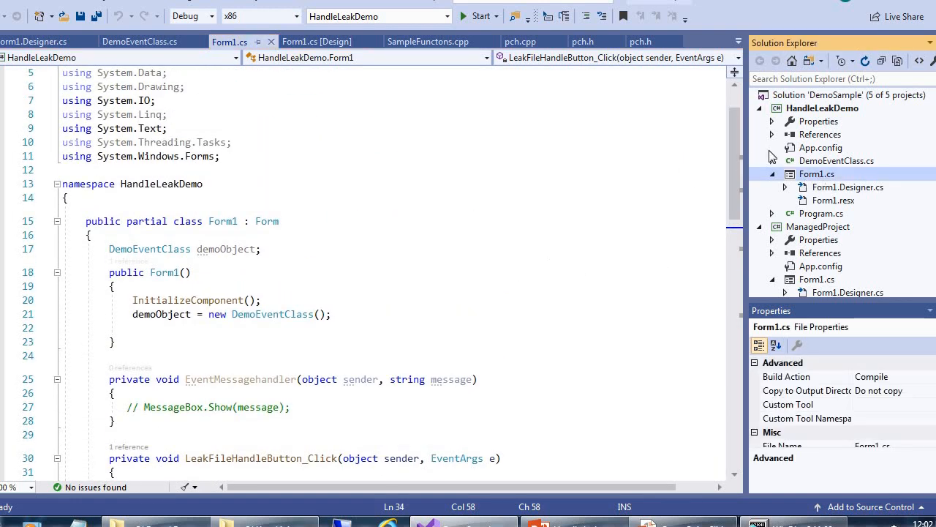
pyautogui.click(316, 41)
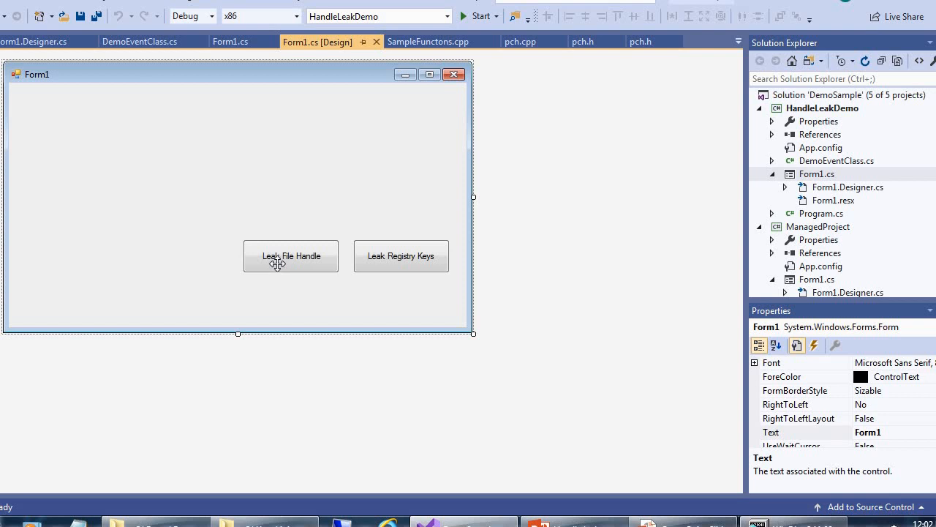
pyautogui.moveTo(296, 270)
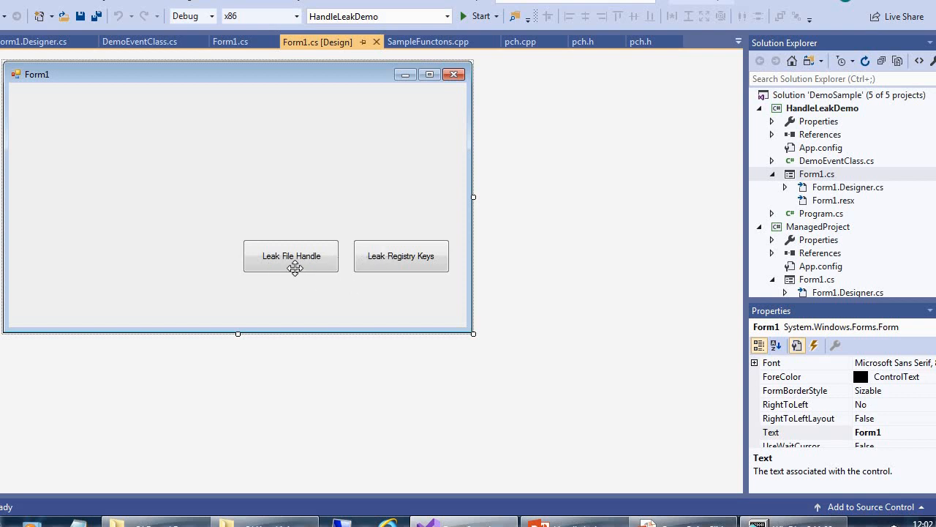
pyautogui.moveTo(324, 263)
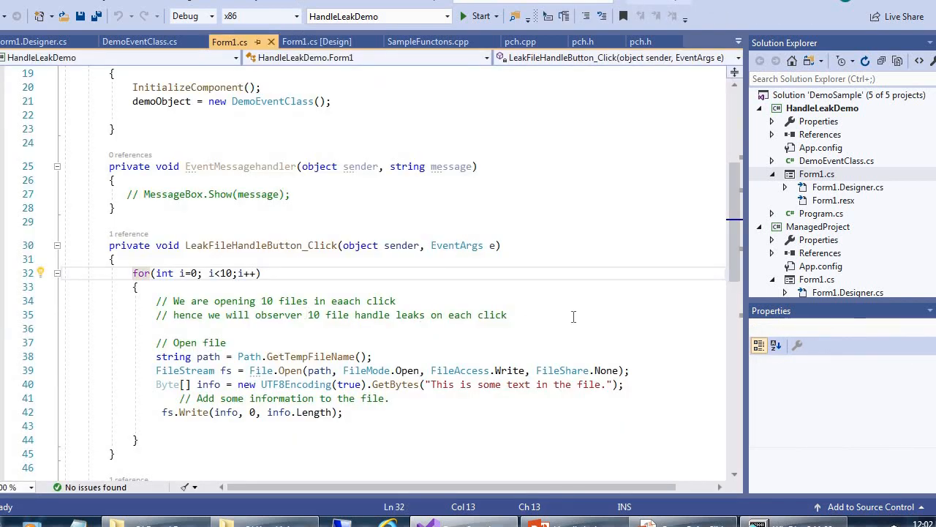
pyautogui.scroll(-3)
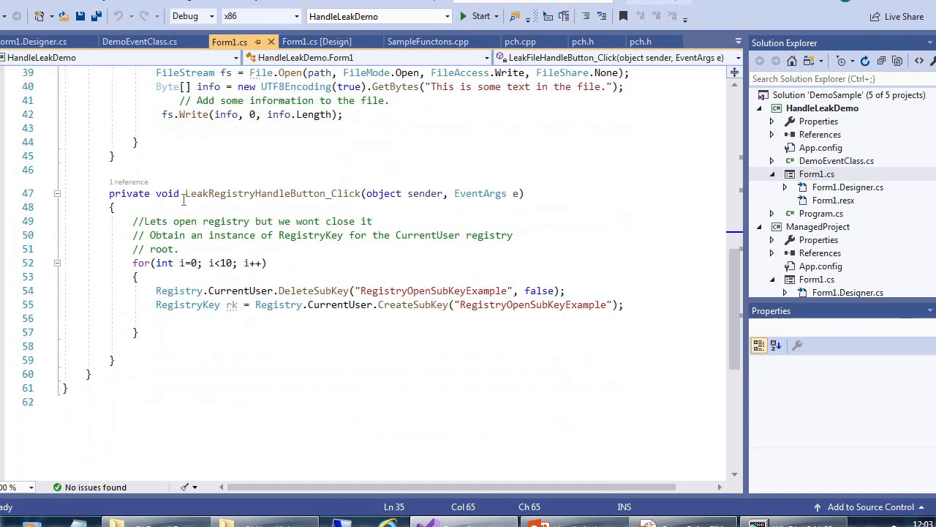
pyautogui.doubleClick(271, 193)
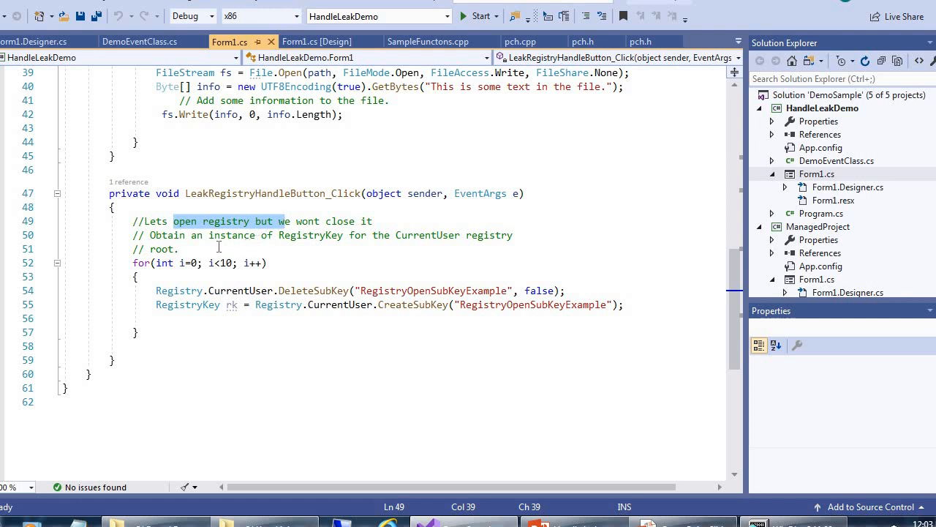
pyautogui.moveTo(452, 397)
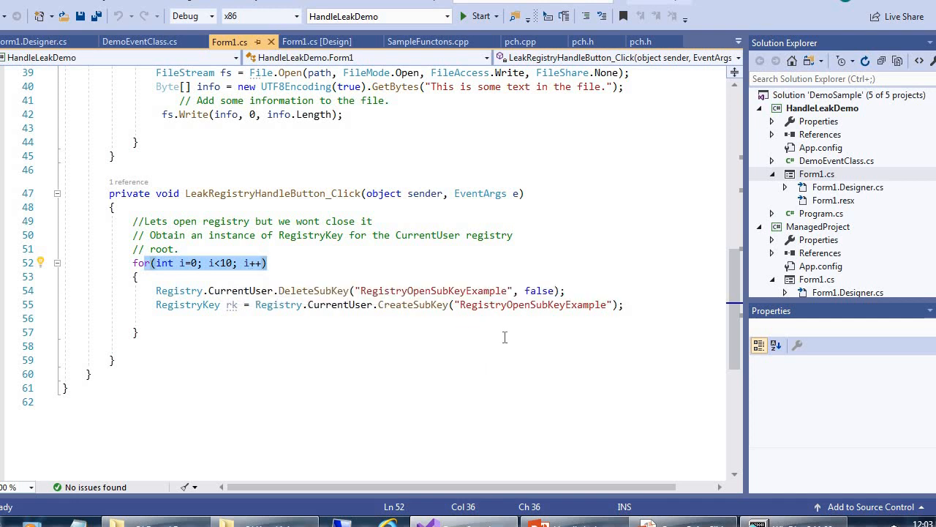
pyautogui.moveTo(696, 266)
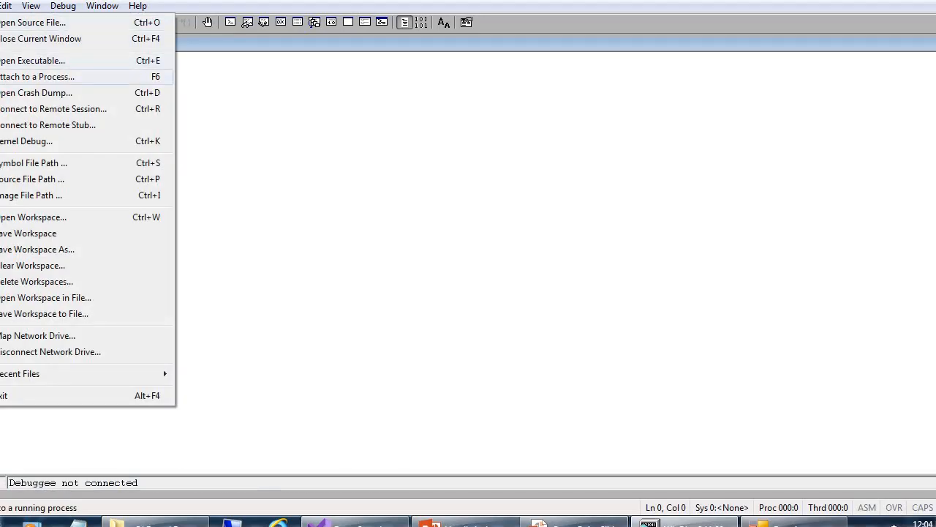
# Step: Attach WinDbg to the running HandleLeakDemo.exe process and resume it with g
pyautogui.click(38, 76)
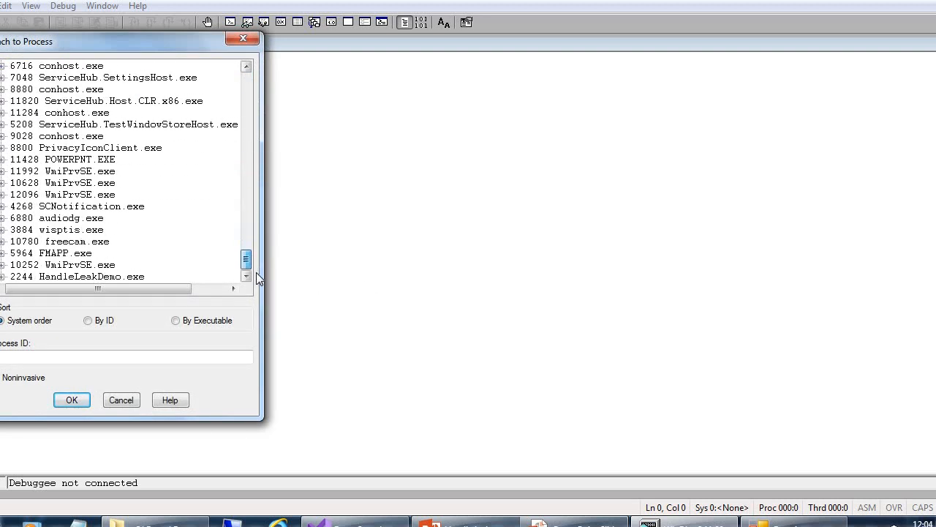
pyautogui.click(76, 276)
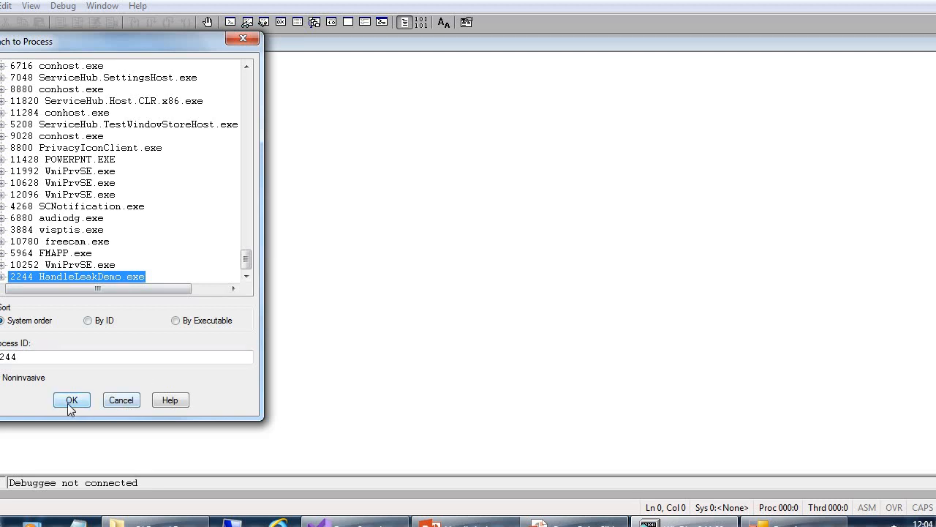
pyautogui.click(70, 400)
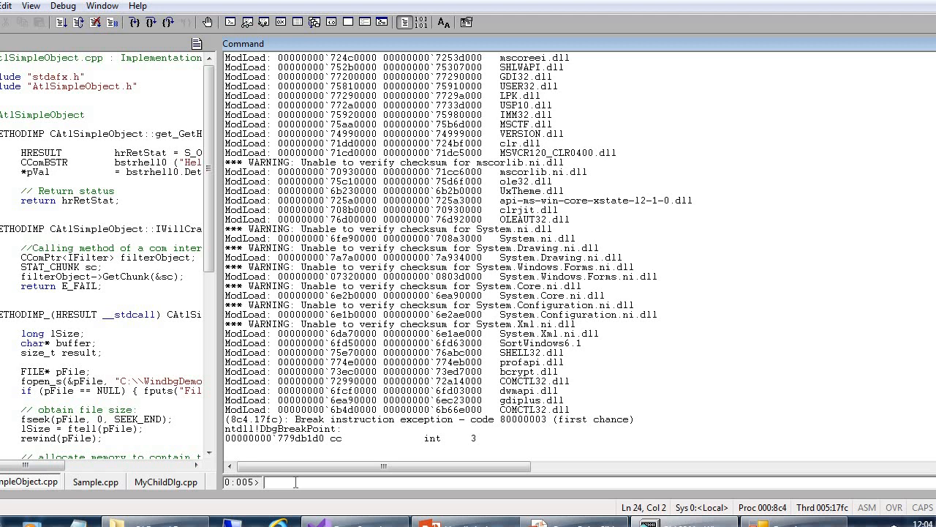
pyautogui.write('g')
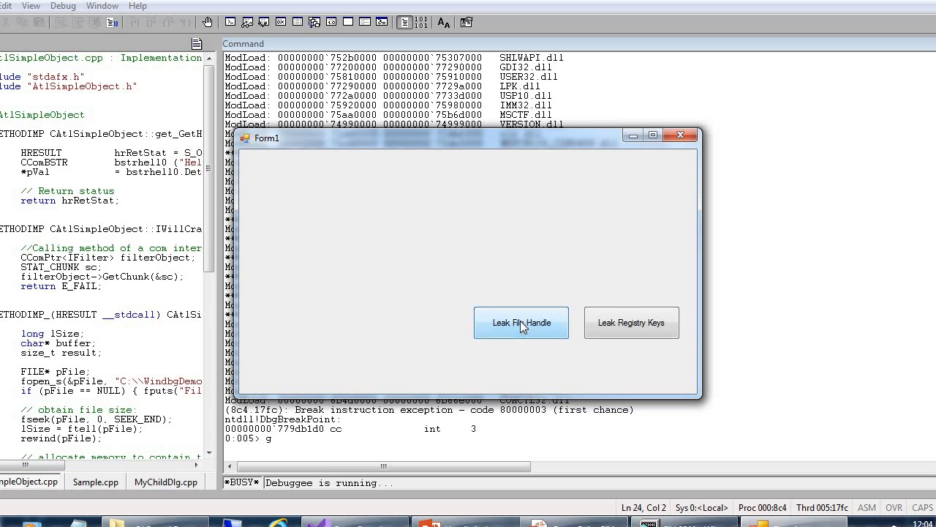
# Step: Run !htrace -enable to start handle tracing and highlight the snapshot-taken success message
pyautogui.click(520, 321)
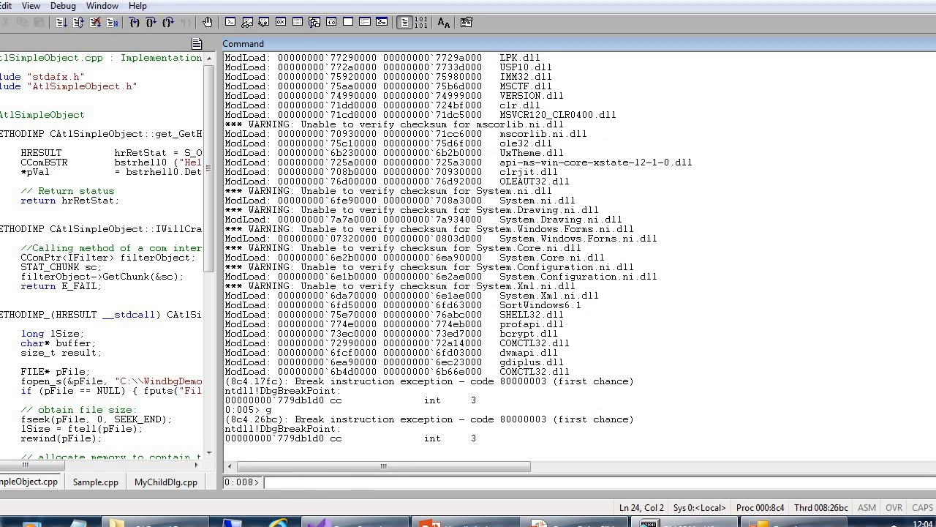
pyautogui.write('!')
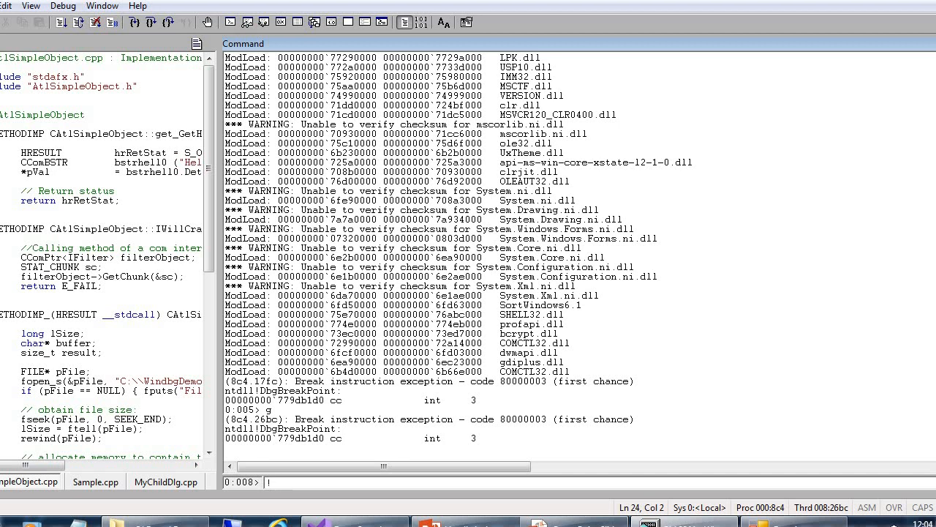
pyautogui.write('h')
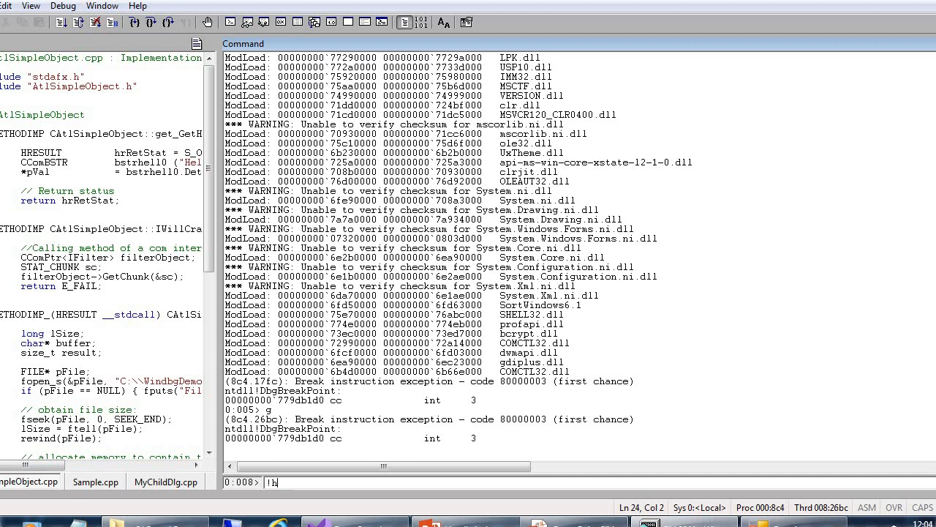
pyautogui.write('trace')
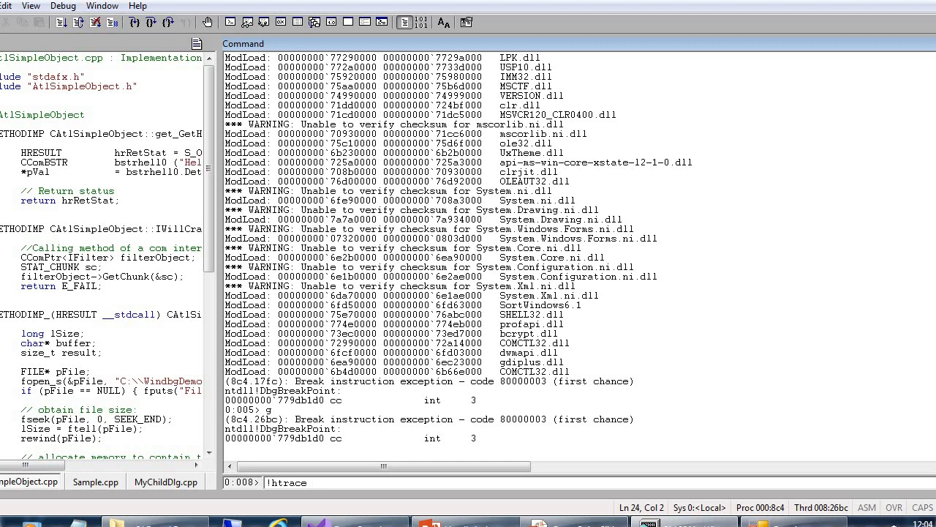
pyautogui.write('-e')
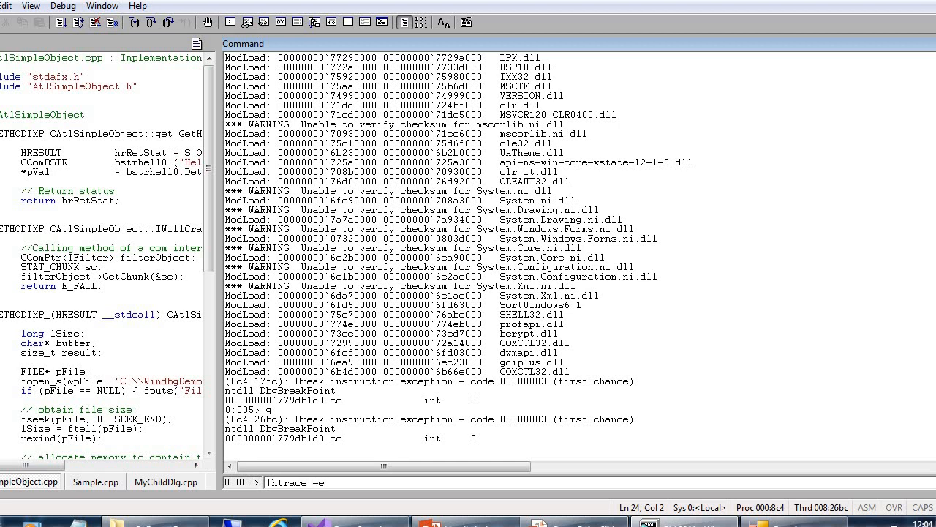
pyautogui.write('nabl')
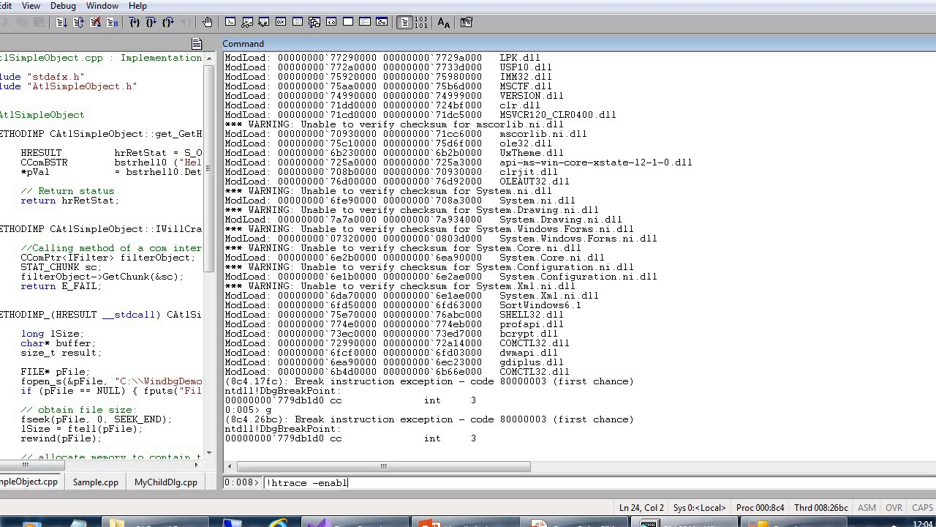
pyautogui.write('e')
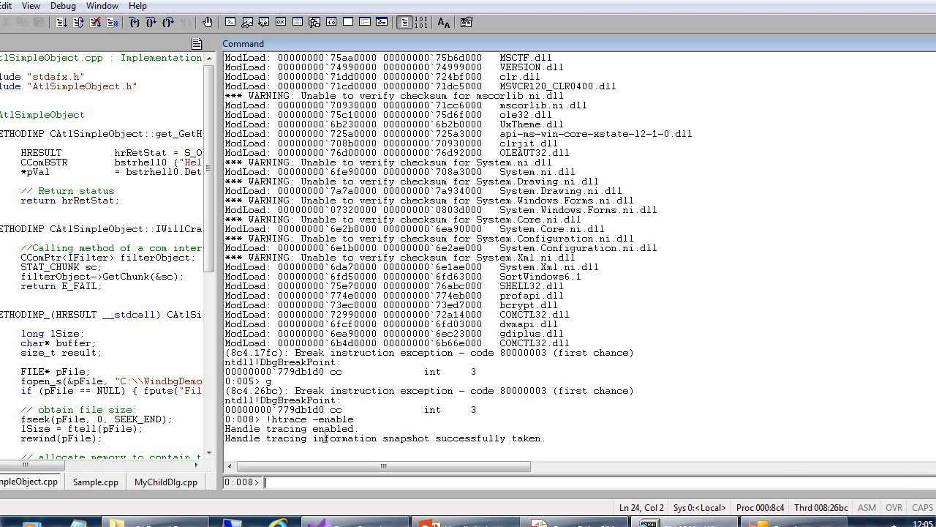
pyautogui.doubleClick(344, 439)
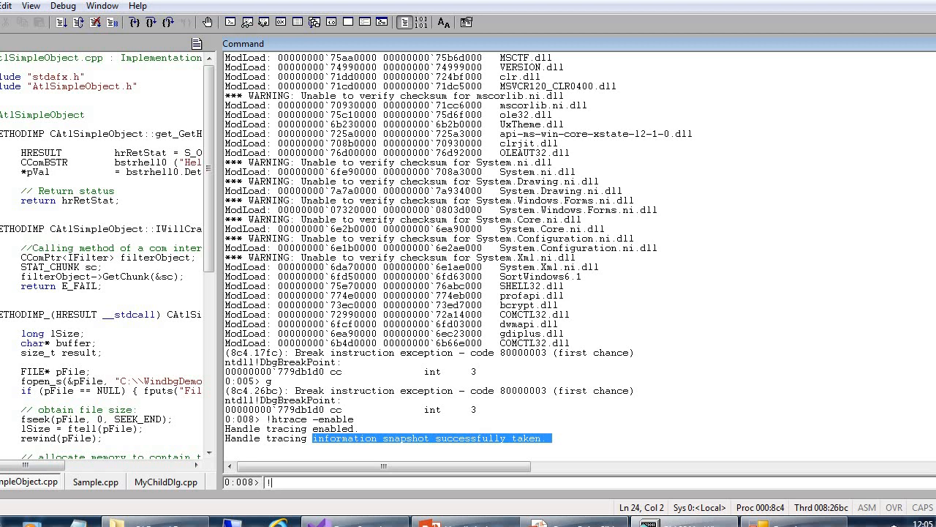
pyautogui.write('!hand')
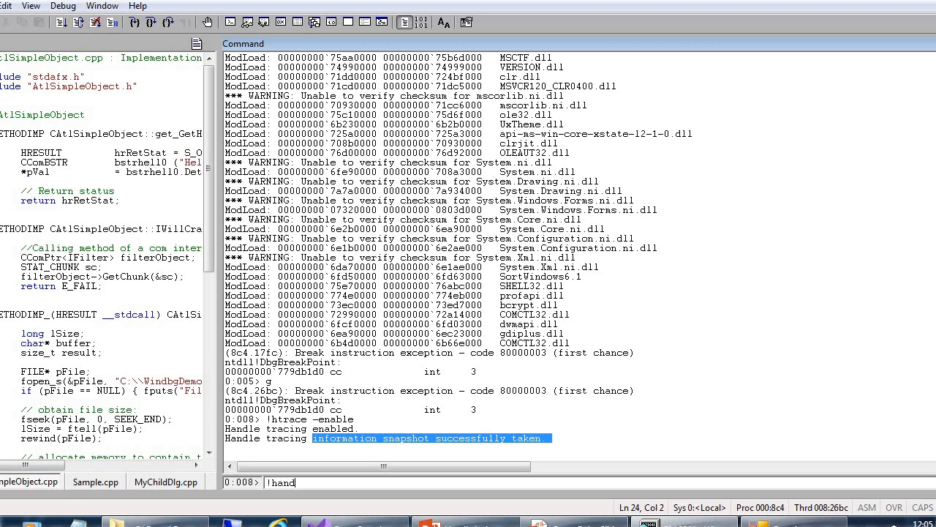
# Step: Run !handle to list the process's open handles (152 total, 20 File), then resume with g
pyautogui.press('Return')
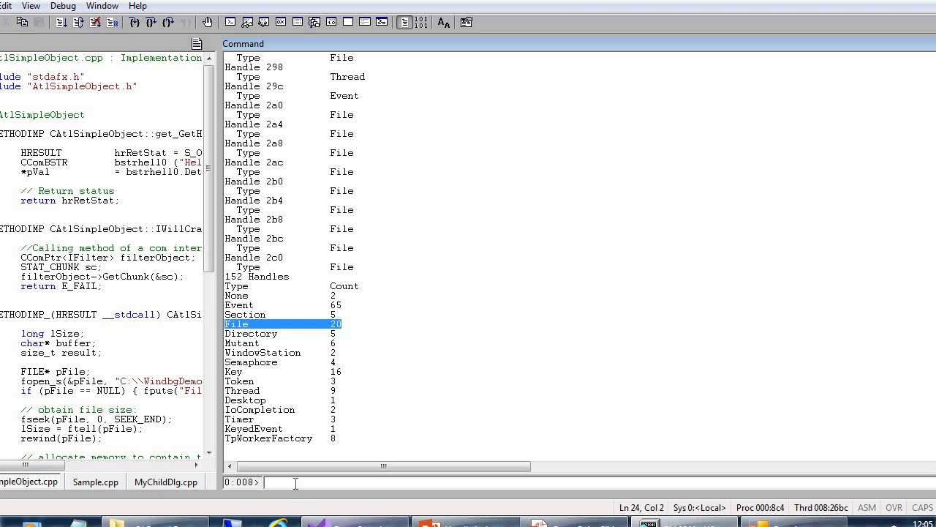
pyautogui.write('!handle')
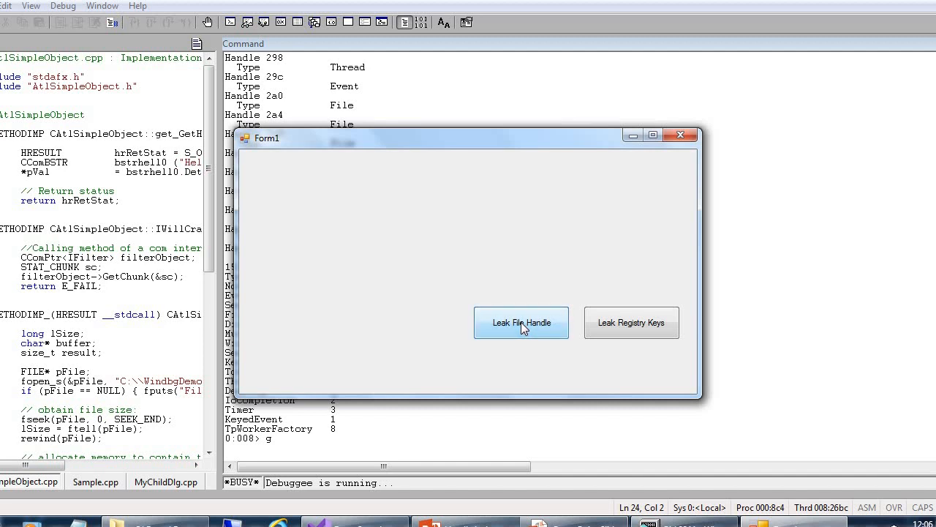
# Step: Leak file handles in the demo and rerun !handle, highlighting the File count now at 30
pyautogui.click(521, 322)
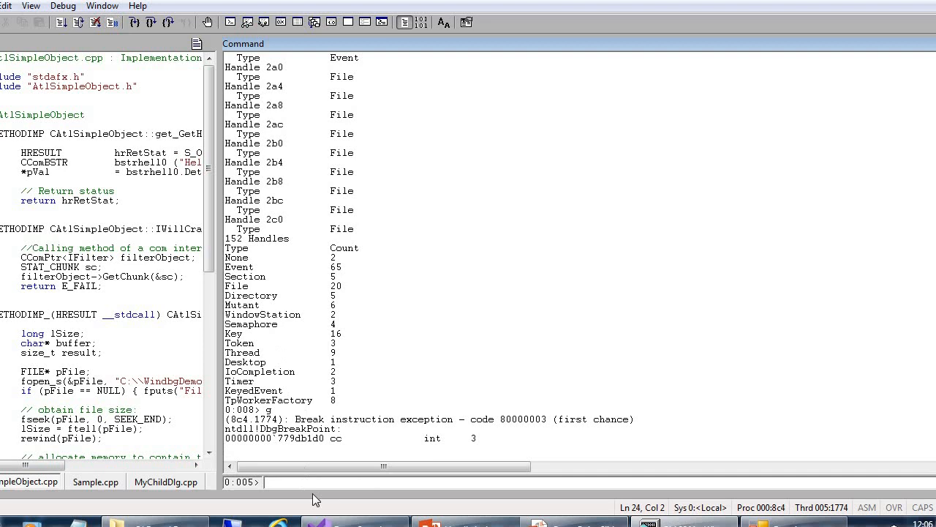
pyautogui.write('g')
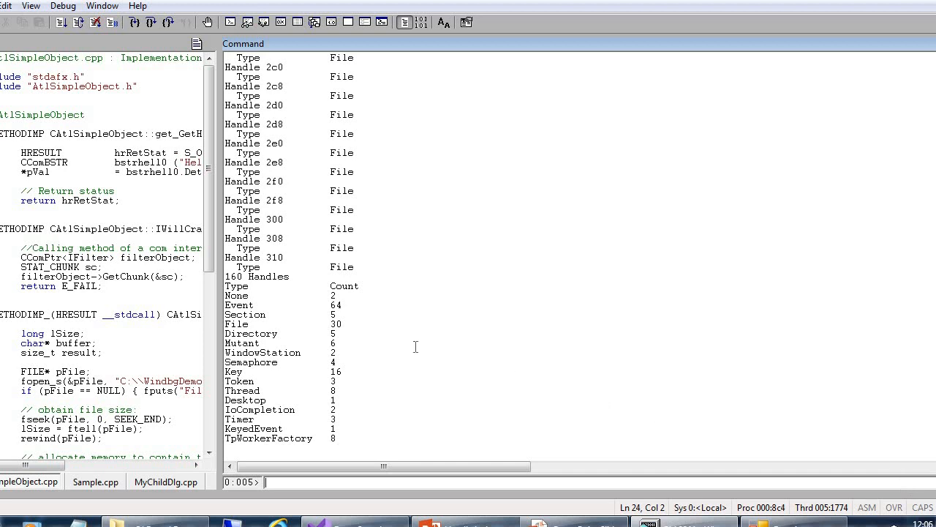
pyautogui.doubleClick(251, 334)
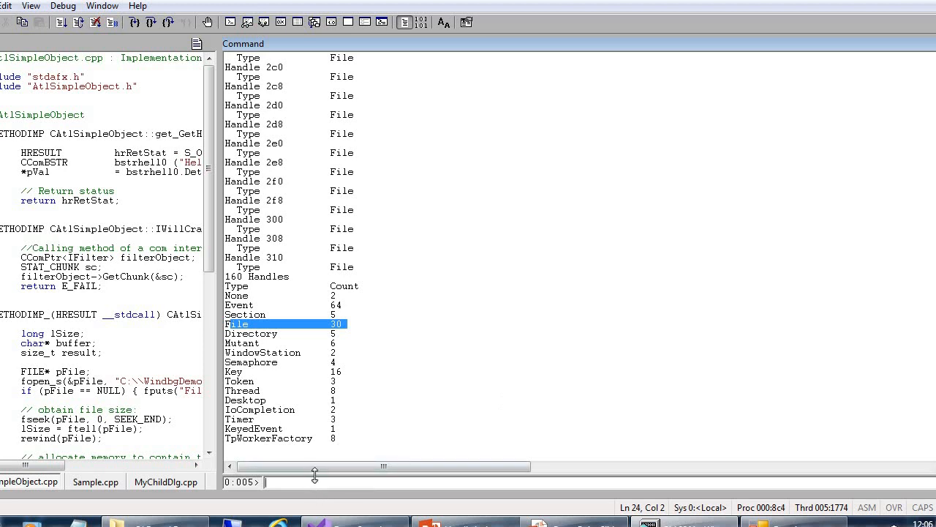
# Step: Run !htrace -diff and highlight the 0xa new-handle count and CreateFileW in a leaked handle's stack
pyautogui.write('!htrace -enable')
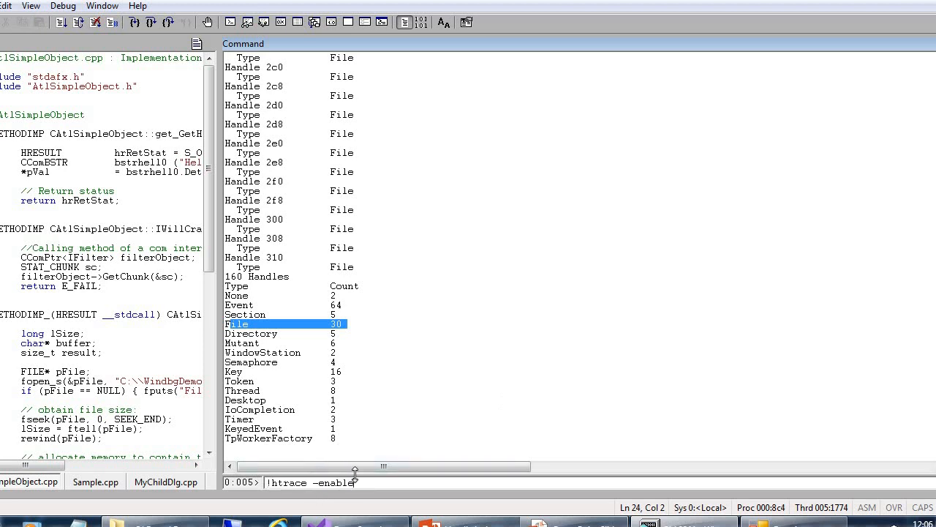
pyautogui.press('Backspace')
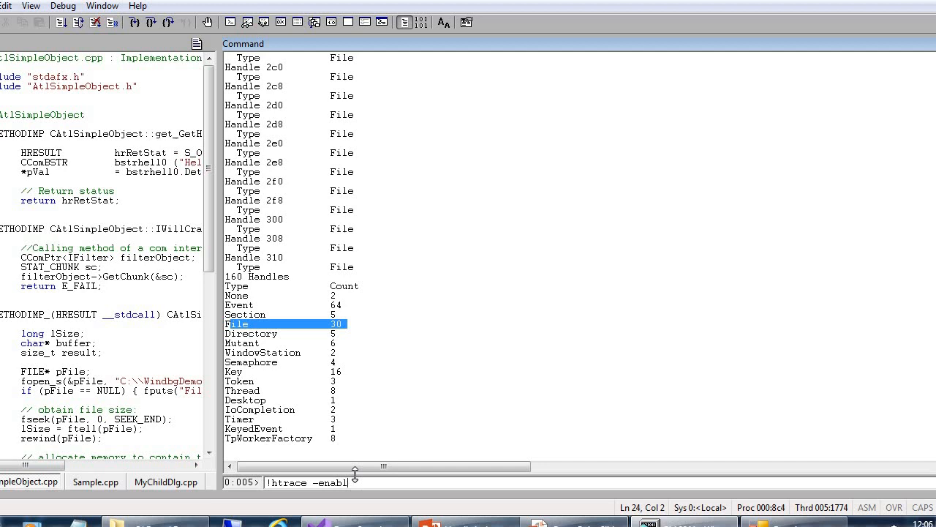
pyautogui.write('-diff')
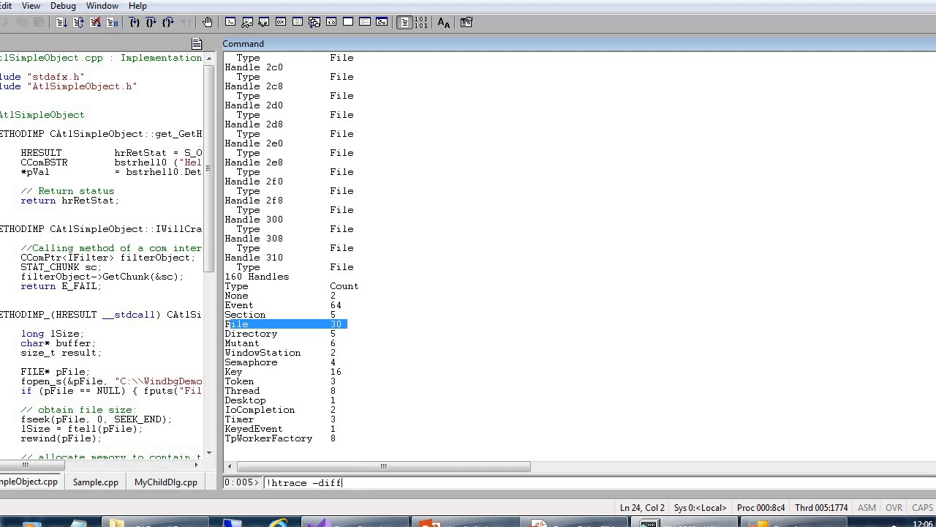
pyautogui.moveTo(398, 481)
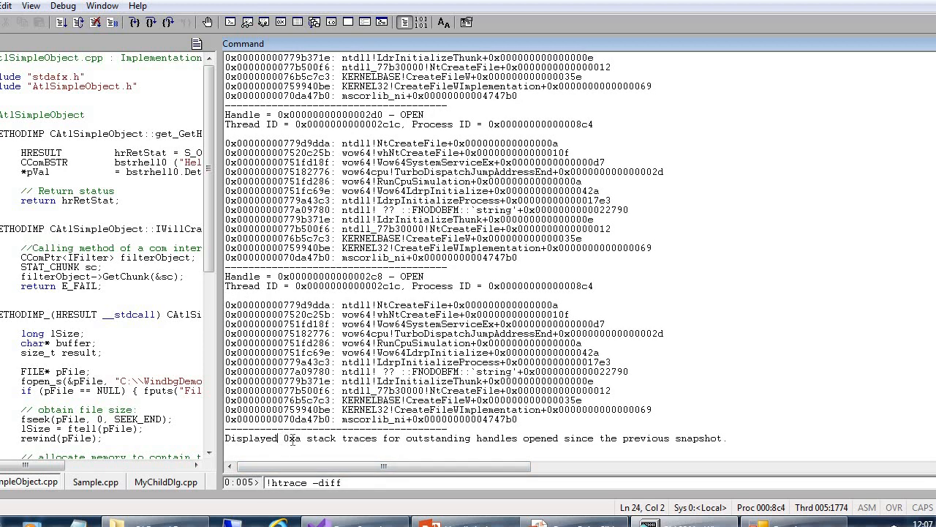
pyautogui.doubleClick(292, 437)
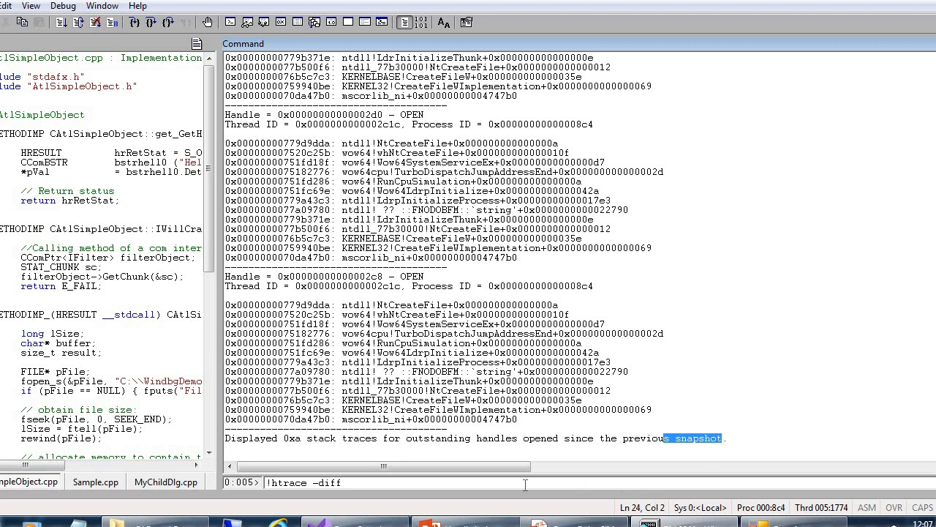
pyautogui.doubleClick(461, 437)
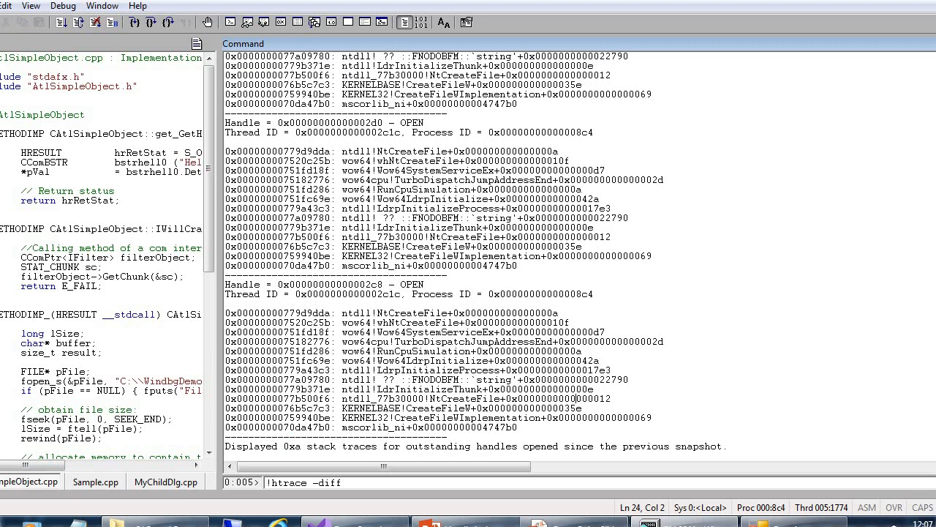
pyautogui.scroll(-3)
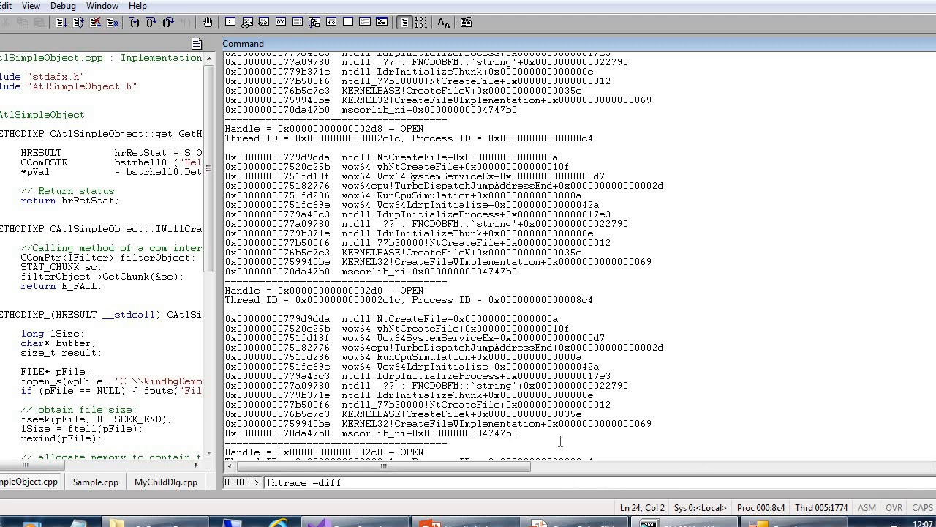
pyautogui.doubleClick(436, 412)
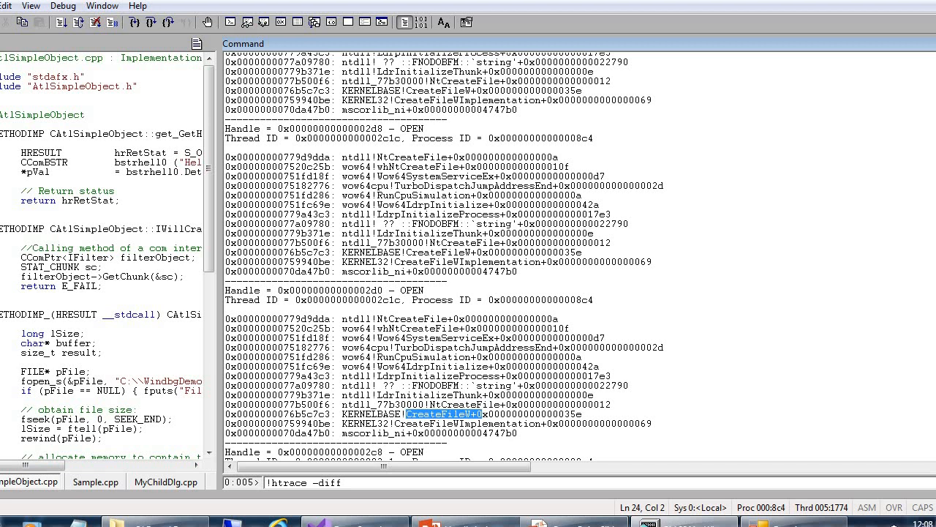
pyautogui.moveTo(913, 422)
pyautogui.write('g')
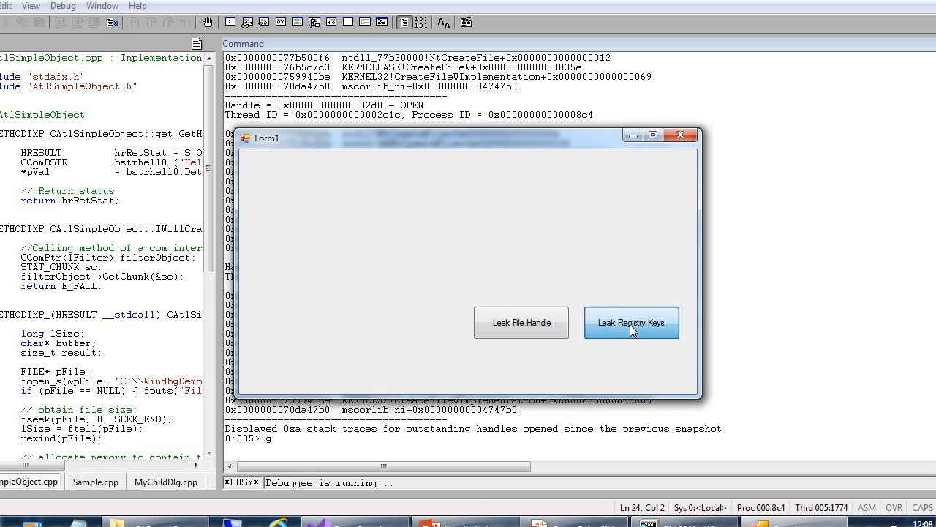
# Step: Leak registry keys in the demo and rerun !handle, highlighting the Key count row at 26
pyautogui.click(632, 324)
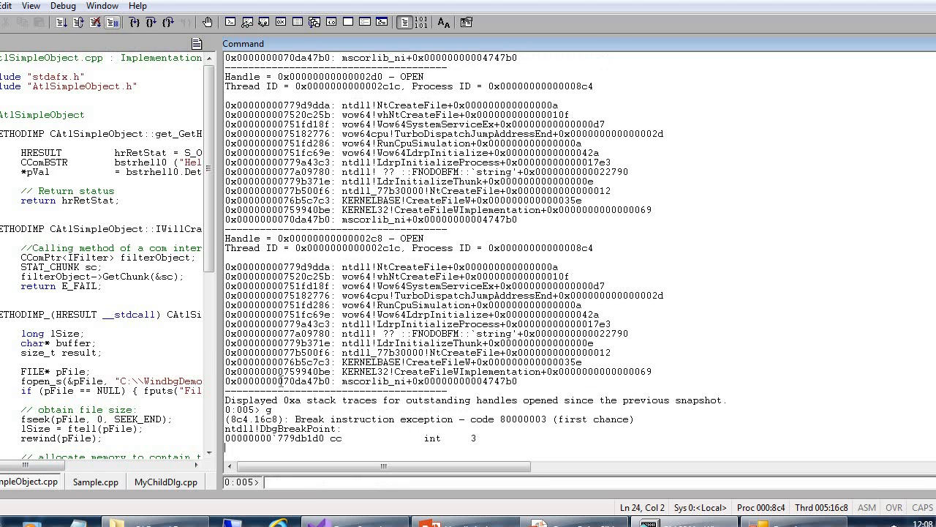
pyautogui.write('!handle')
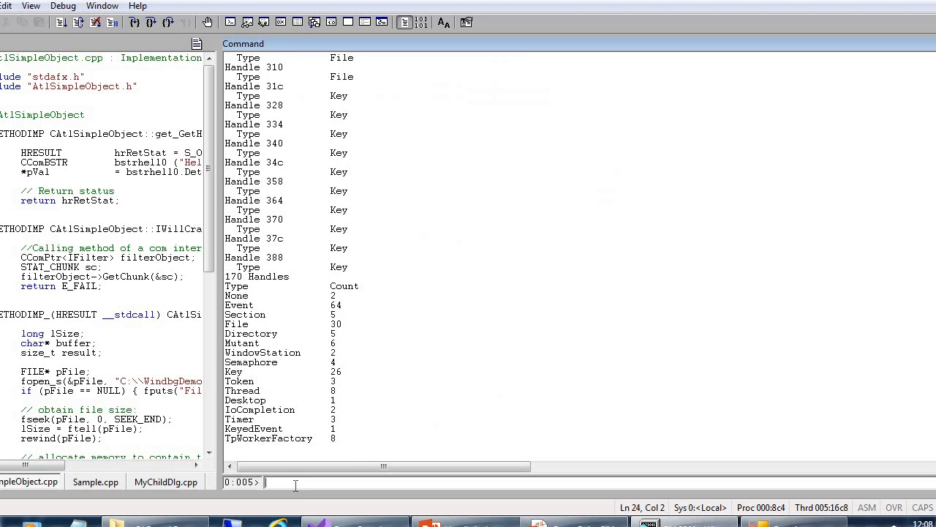
pyautogui.doubleClick(335, 372)
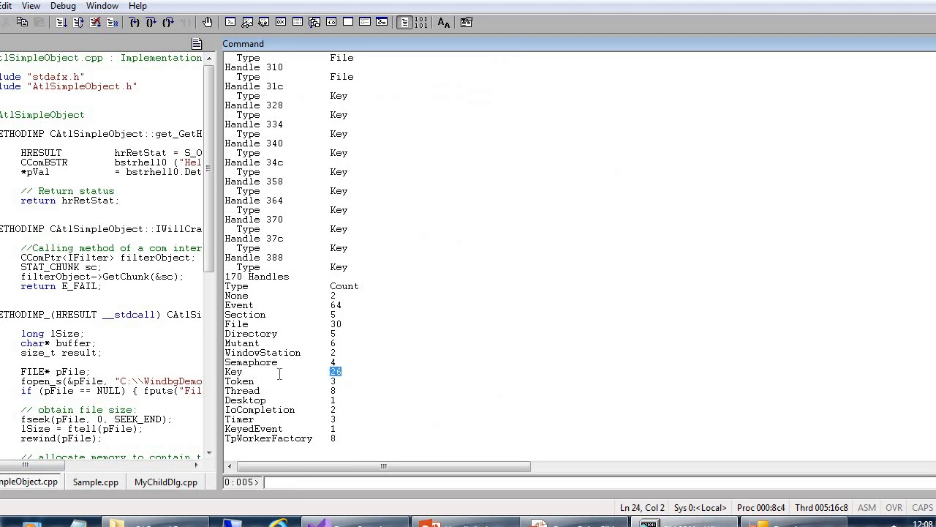
pyautogui.click(234, 372)
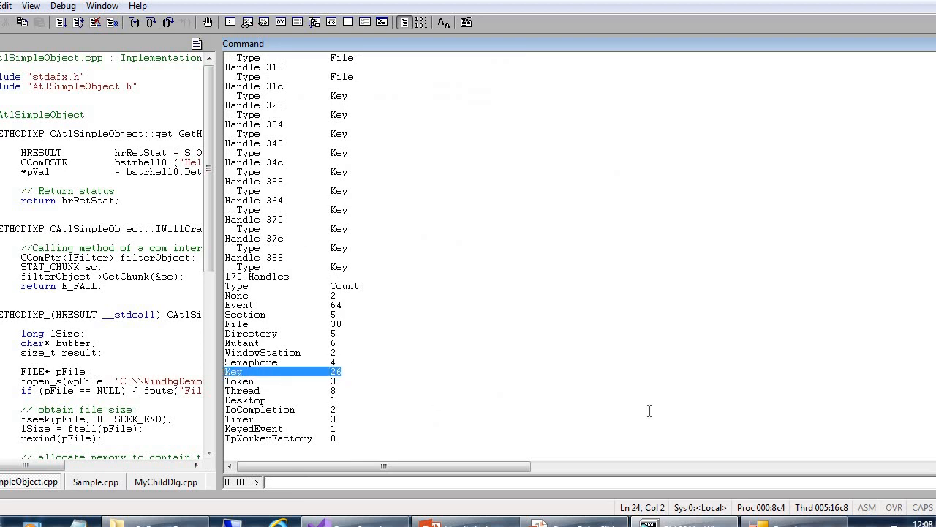
pyautogui.moveTo(354, 378)
pyautogui.write('g')
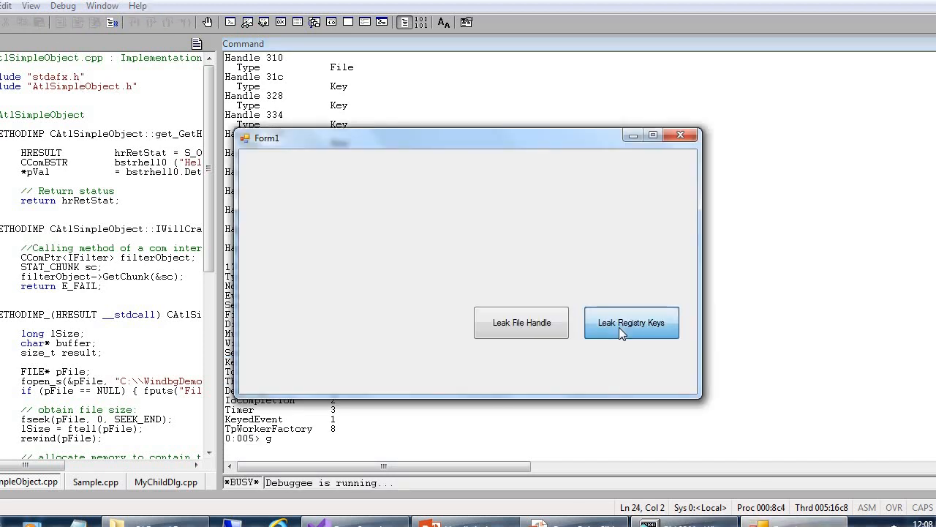
# Step: Leak more registry keys and rerun !handle, showing 180 handles with 36 Key
pyautogui.click(632, 323)
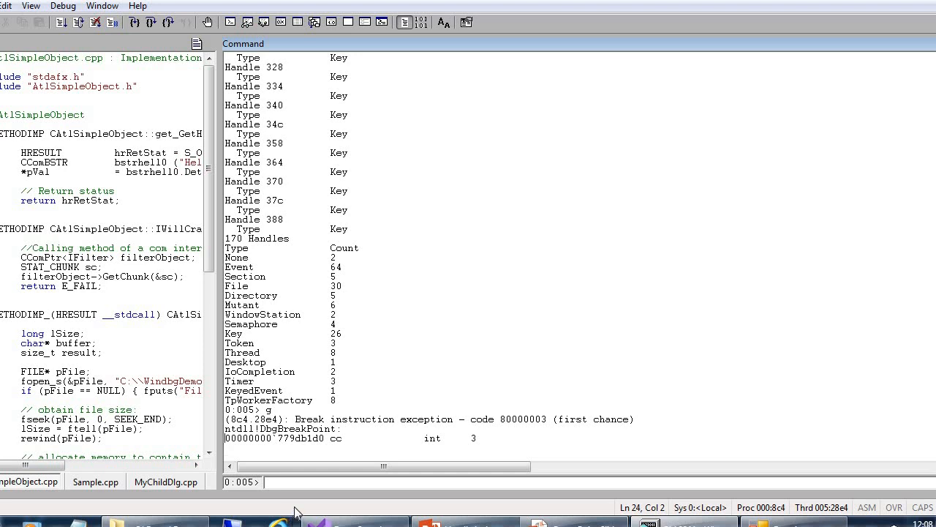
pyautogui.write('!handle')
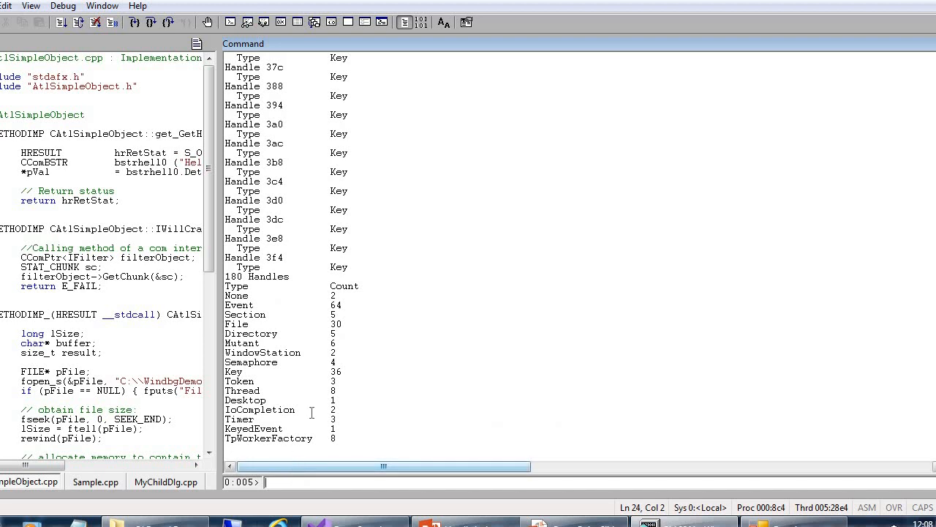
pyautogui.click(234, 372)
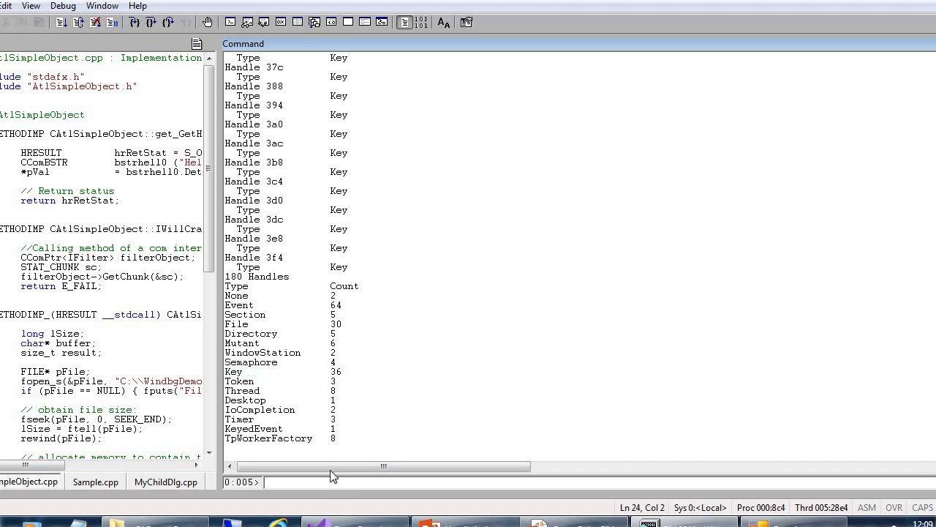
# Step: Rerun !htrace -diff and highlight the 0x1e outstanding-handle count in the summary line
pyautogui.write('!handle')
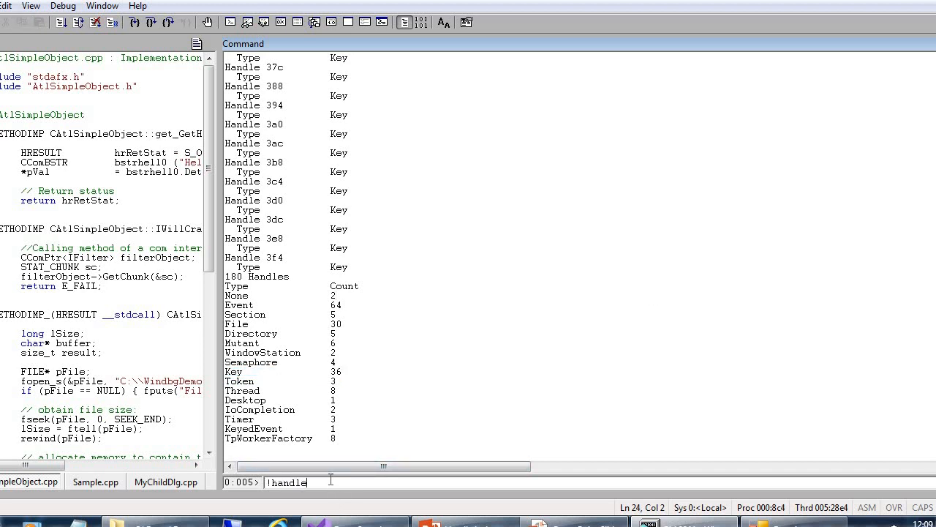
pyautogui.press('Return')
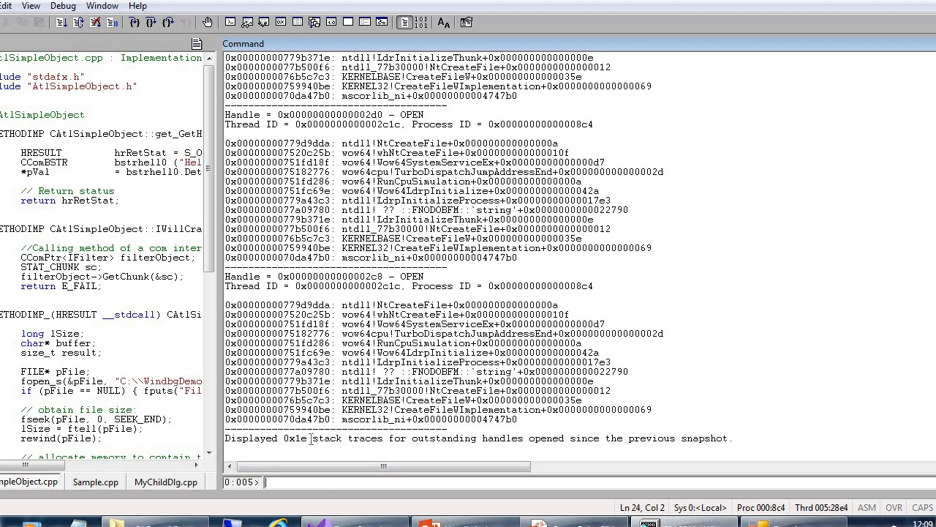
pyautogui.doubleClick(296, 439)
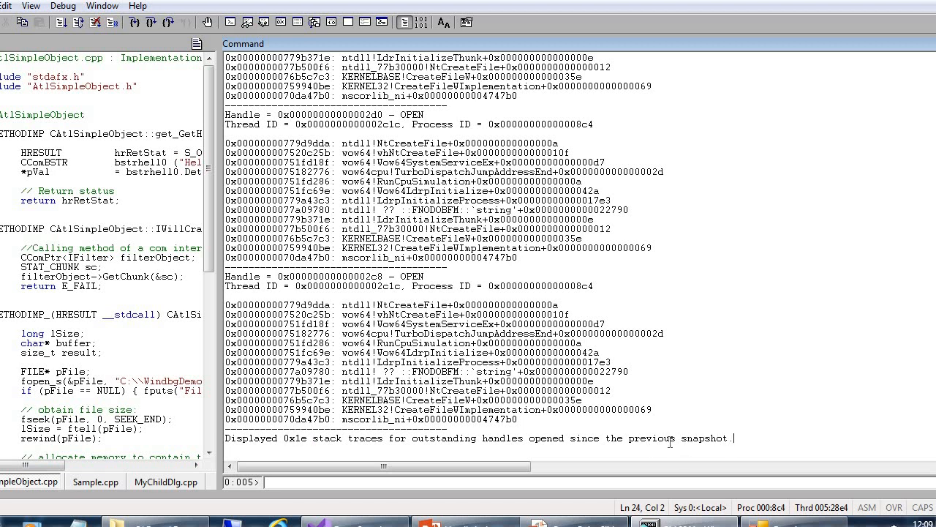
pyautogui.moveTo(573, 438); pyautogui.dragTo(731, 438)
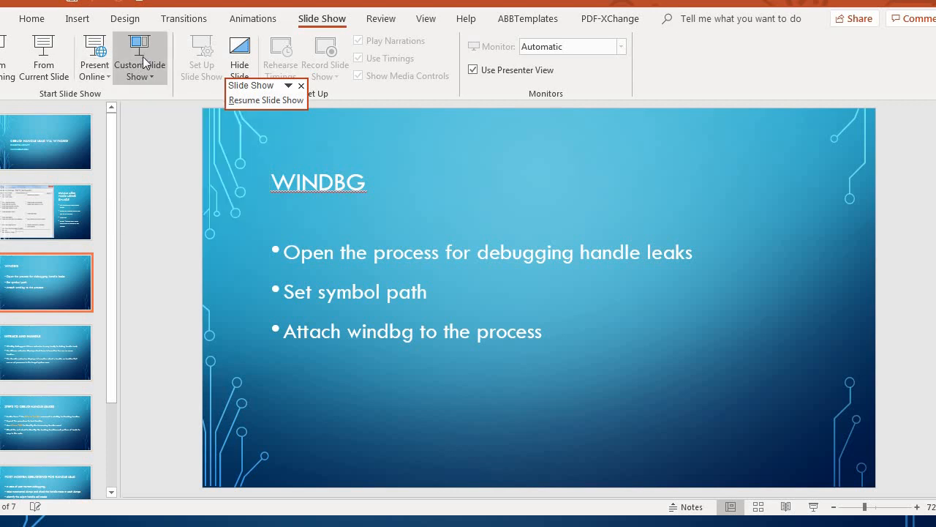
pyautogui.moveTo(139, 59)
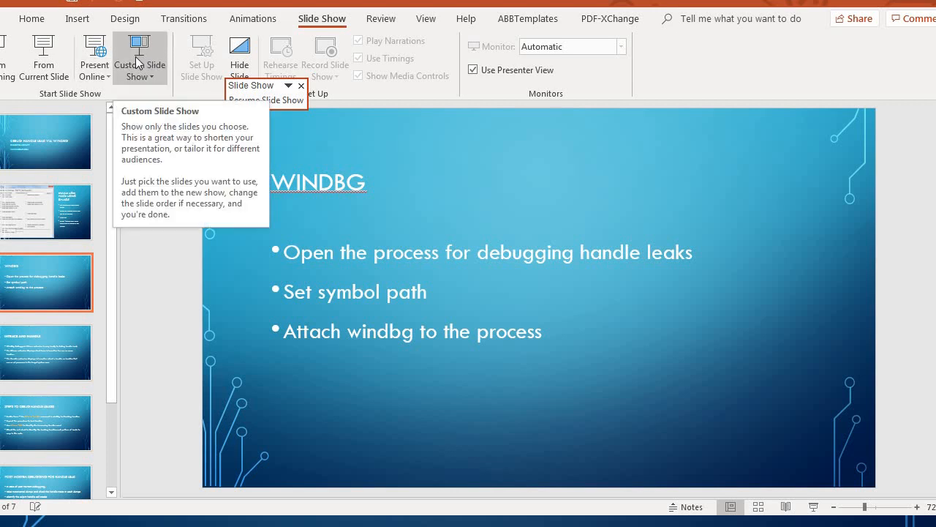